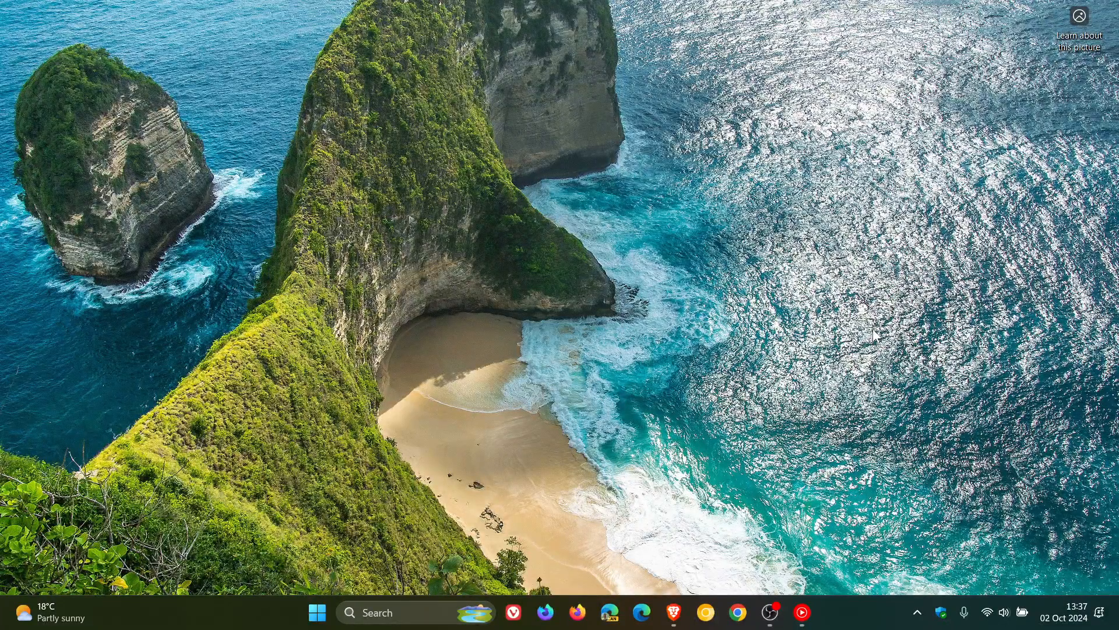
pyautogui.moveTo(672, 613)
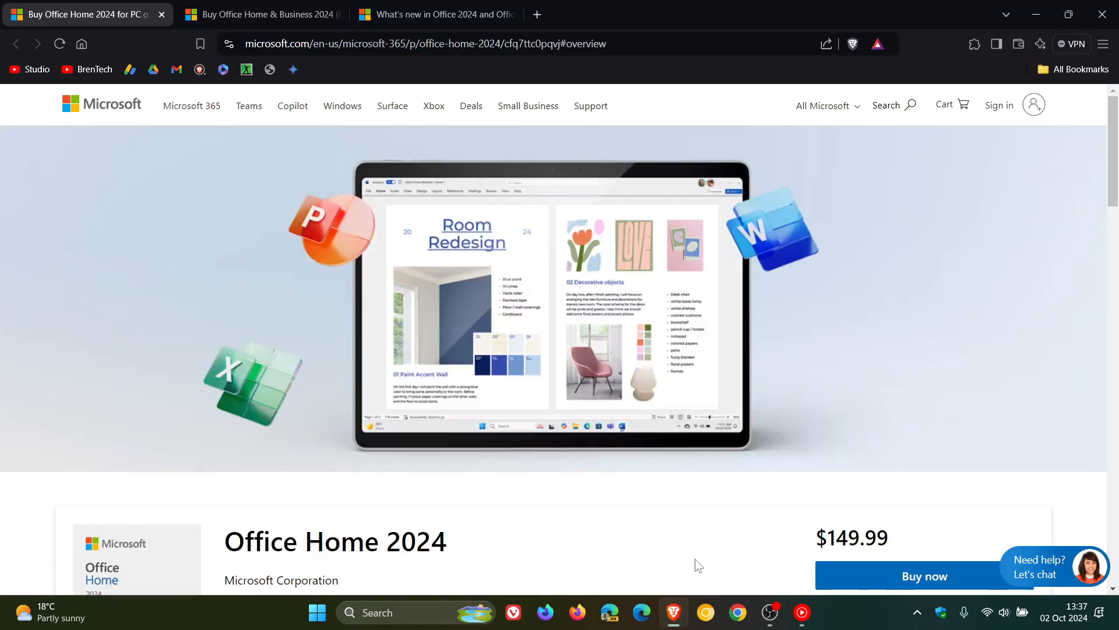
pyautogui.moveTo(902, 269)
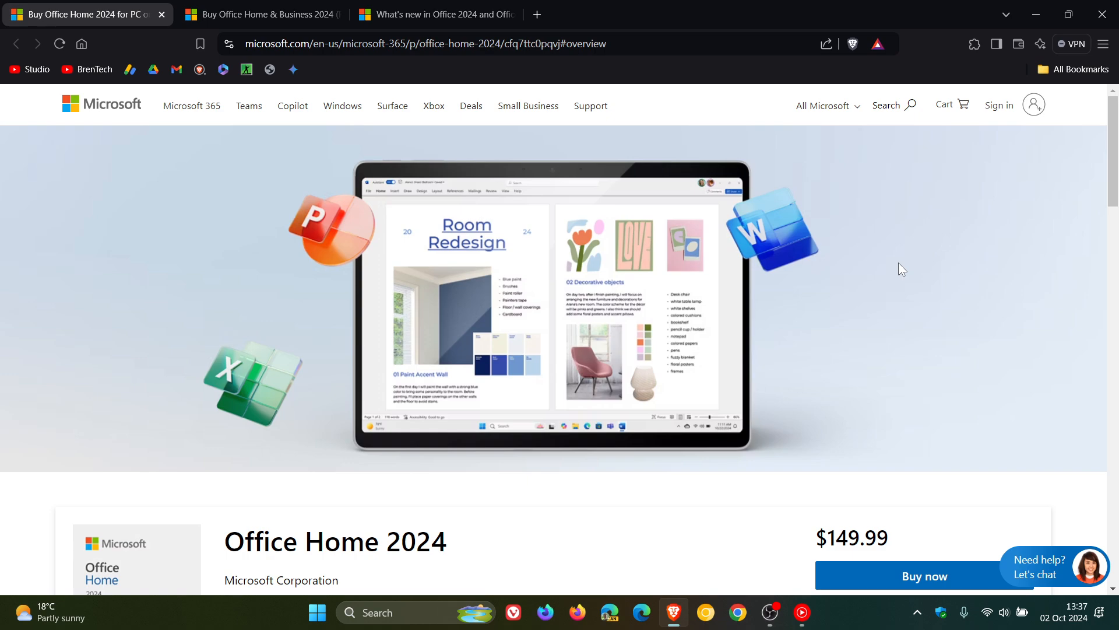
# Step: Scroll to the Office Home 2024 details box showing $149.99 and included features
pyautogui.scroll(-3)
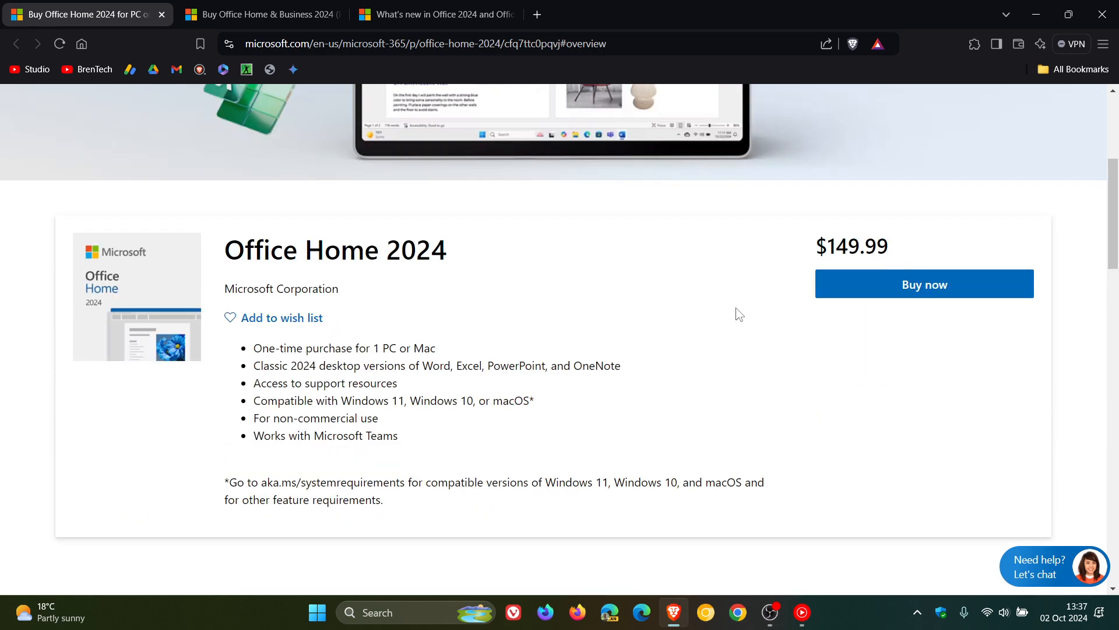
pyautogui.moveTo(891, 198)
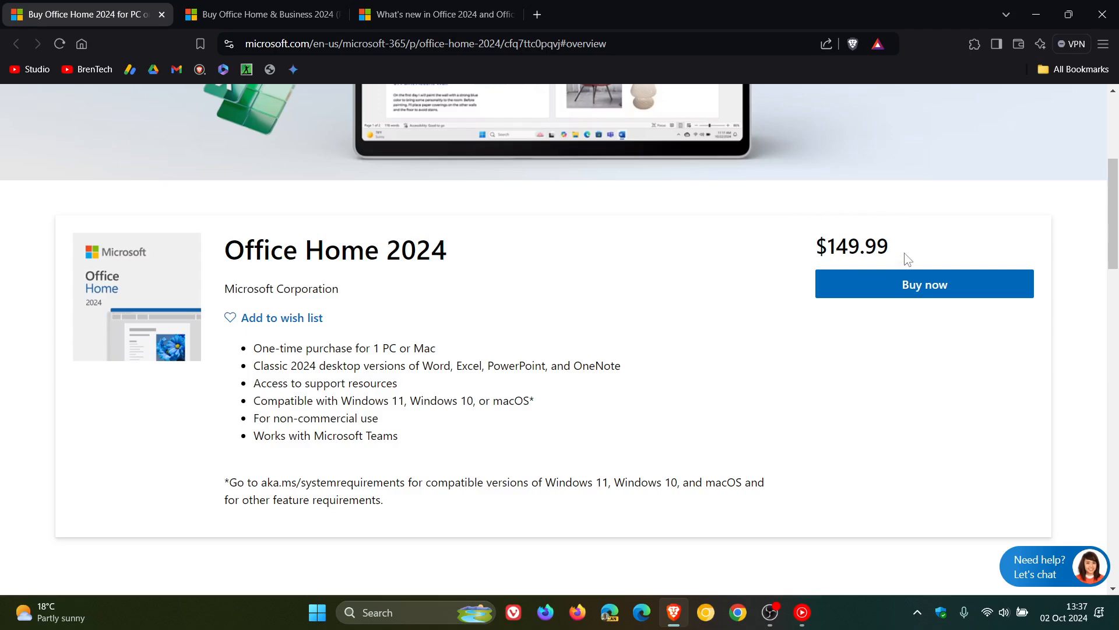
pyautogui.moveTo(928, 223)
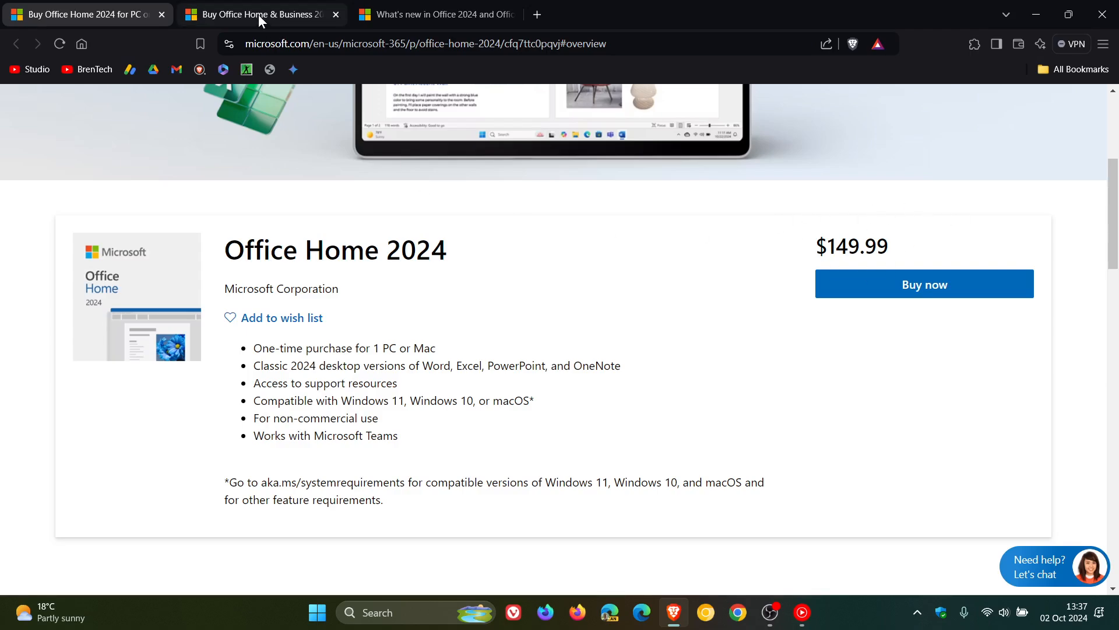
# Step: Switch to the Office Home & Business 2024 tab, priced $249.99 with Outlook included
pyautogui.click(261, 14)
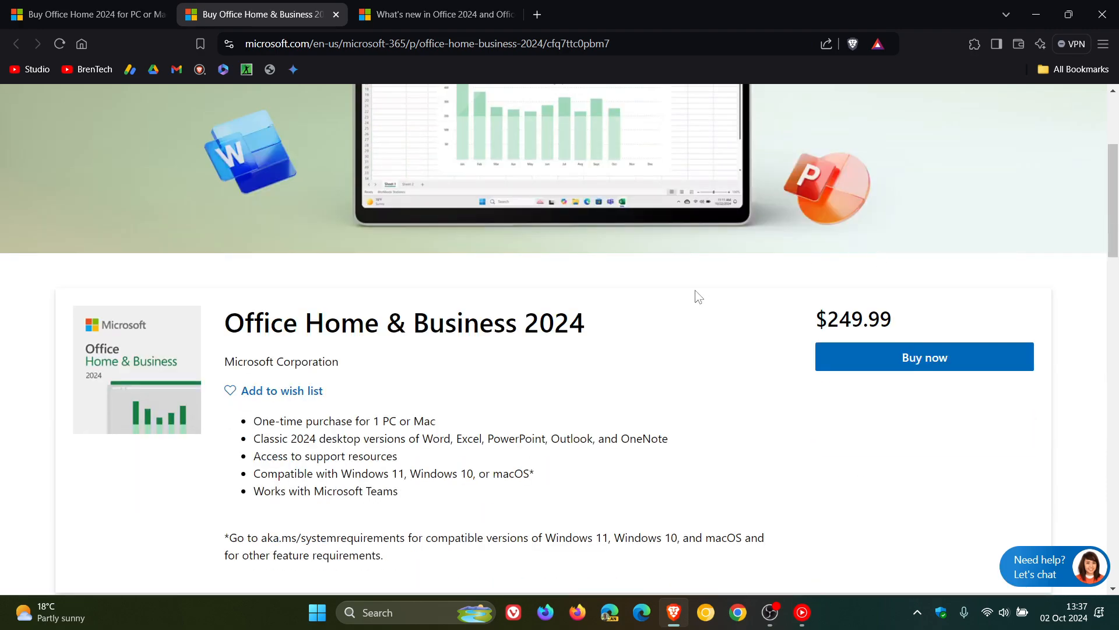
pyautogui.moveTo(931, 274)
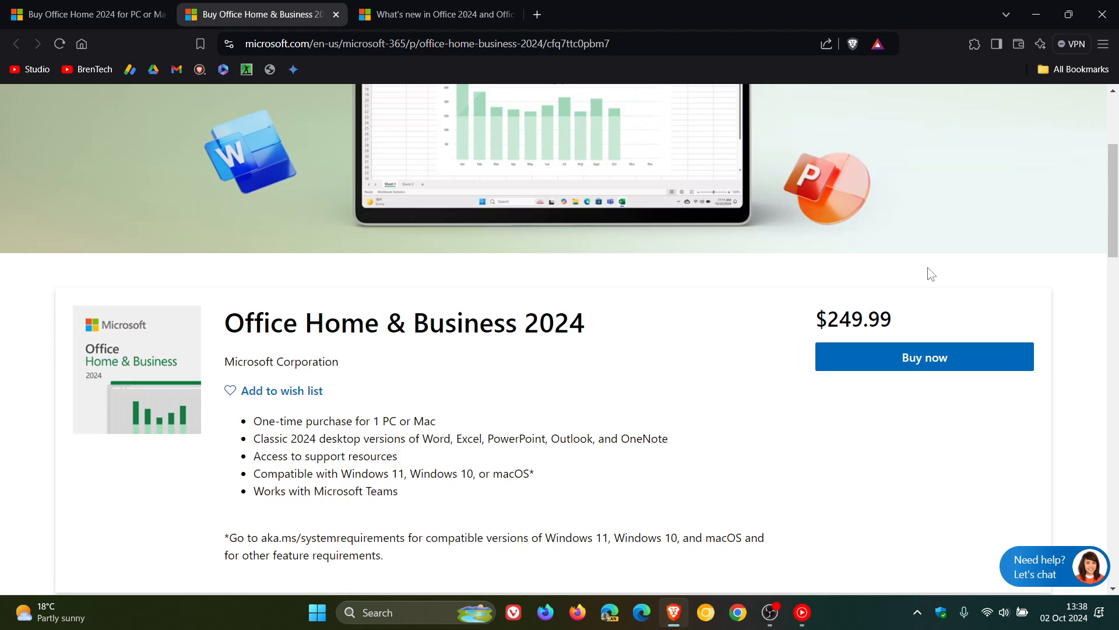
pyautogui.click(86, 13)
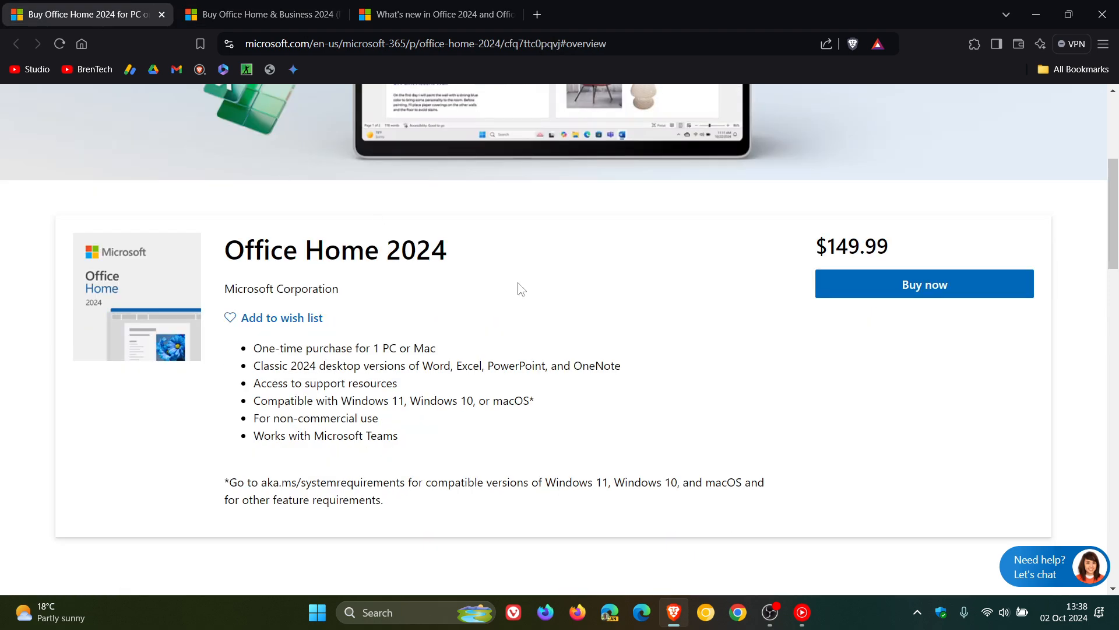
pyautogui.moveTo(677, 366)
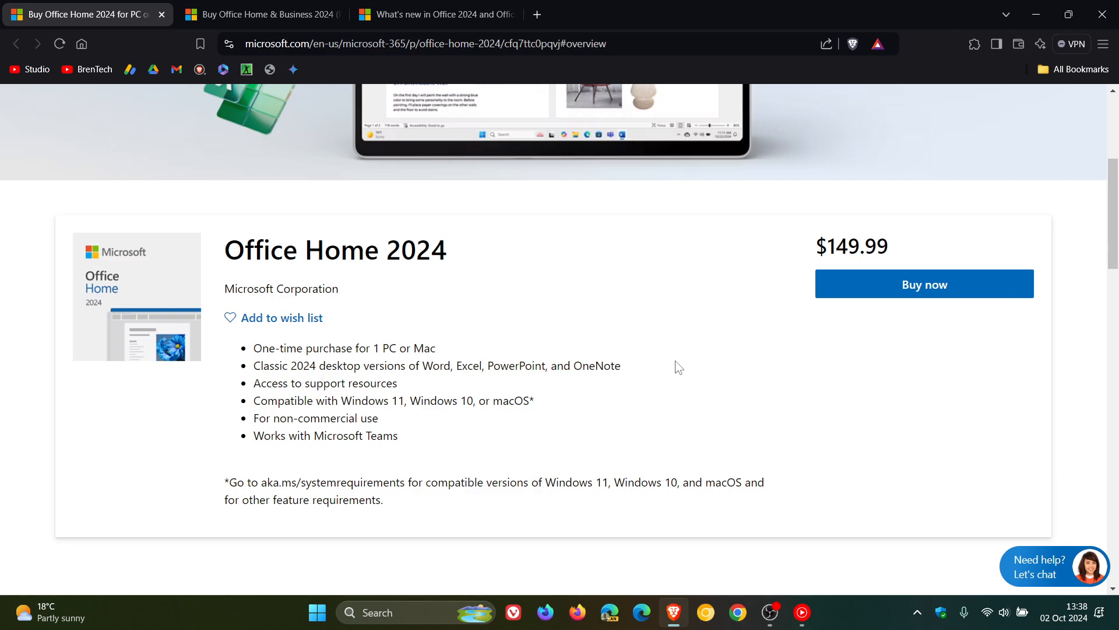
pyautogui.moveTo(437, 366)
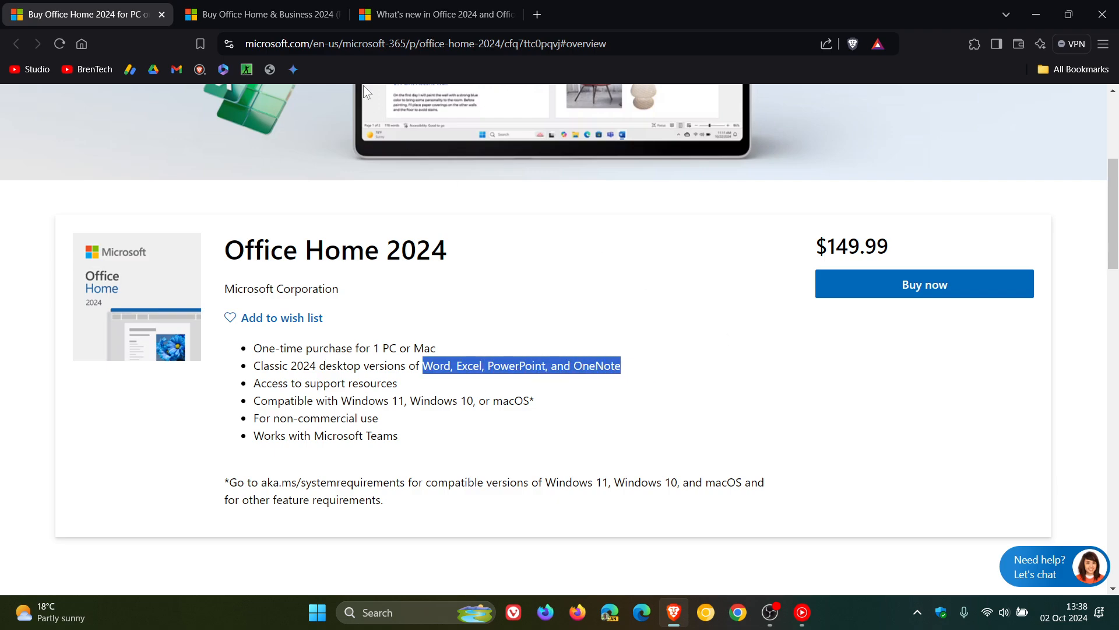
pyautogui.click(260, 14)
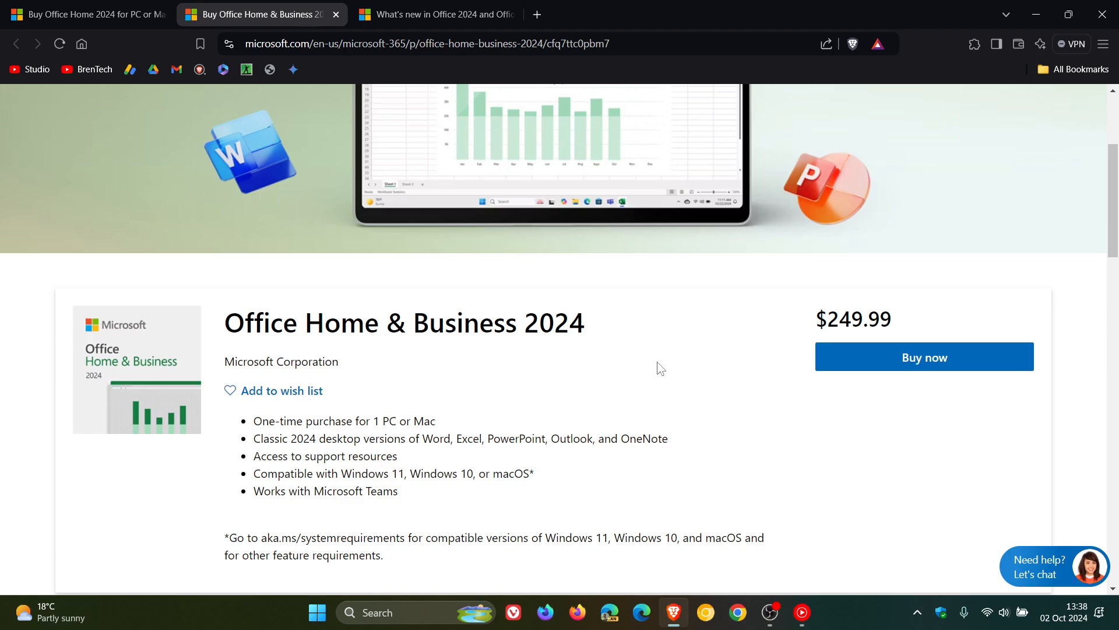
pyautogui.scroll(-3)
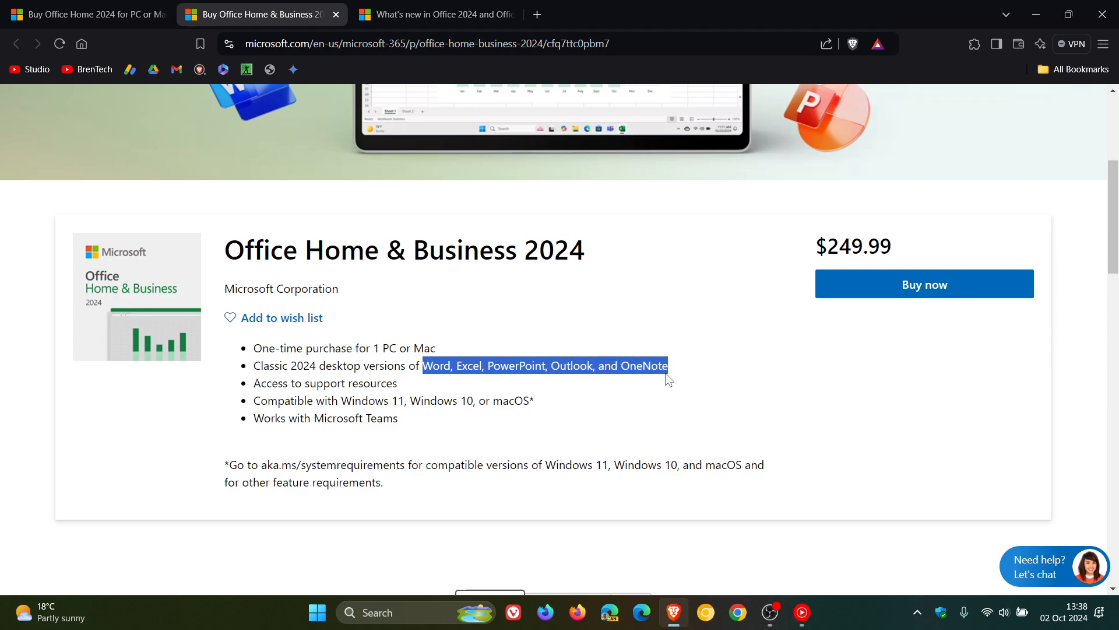
pyautogui.moveTo(786, 375)
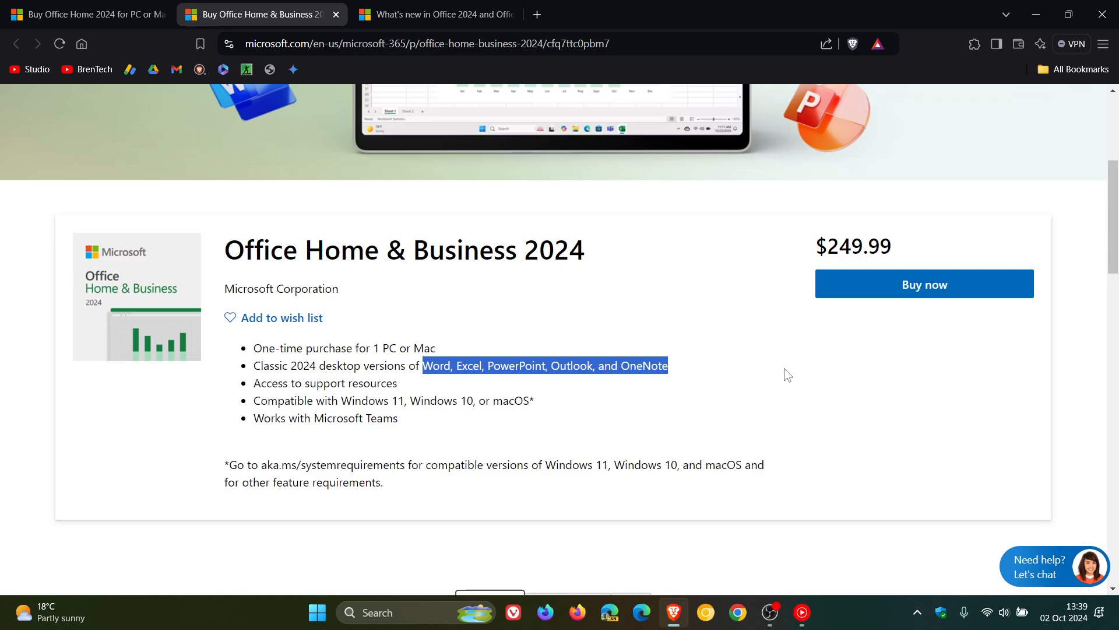
pyautogui.click(785, 374)
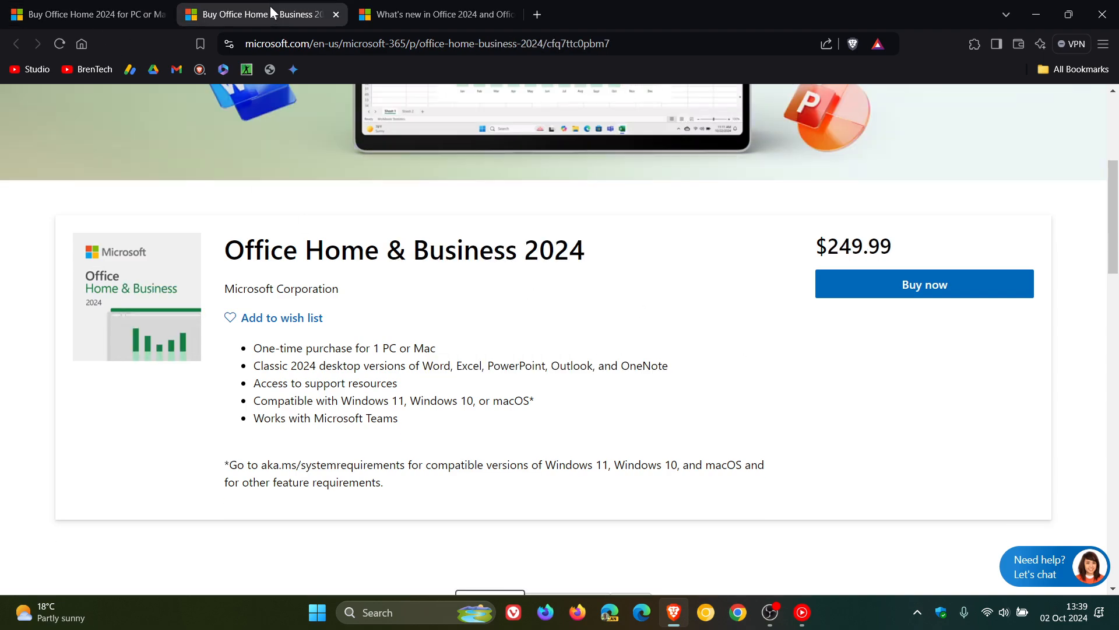
# Step: Read through the 'What's new in Office 2024 and Office LTSC 2024' feature sections
pyautogui.click(436, 14)
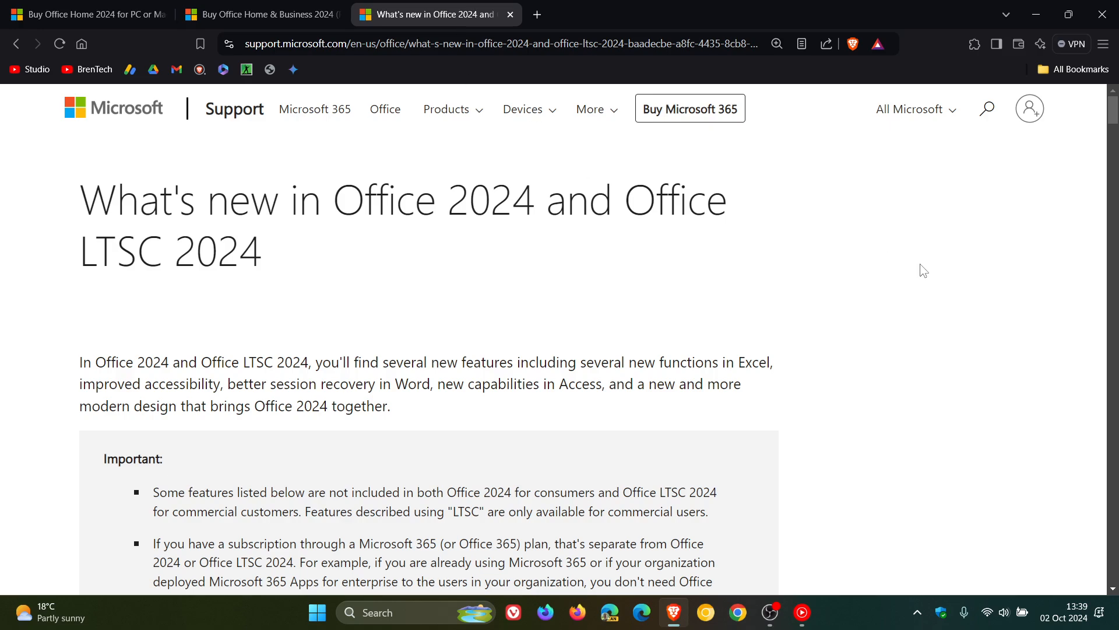
pyautogui.moveTo(896, 273)
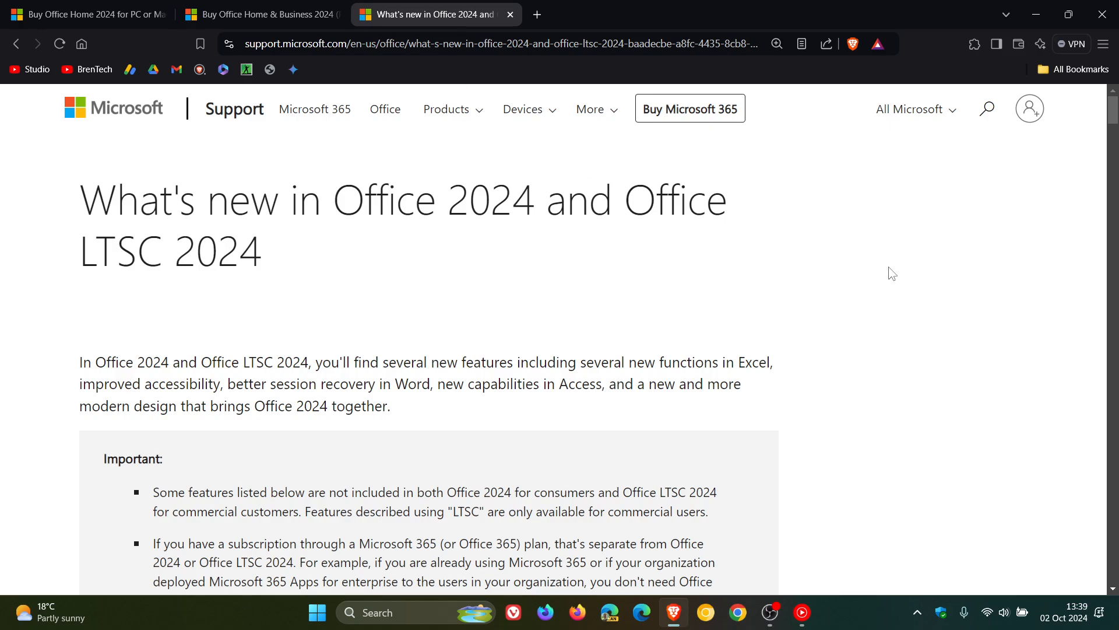
pyautogui.scroll(-3)
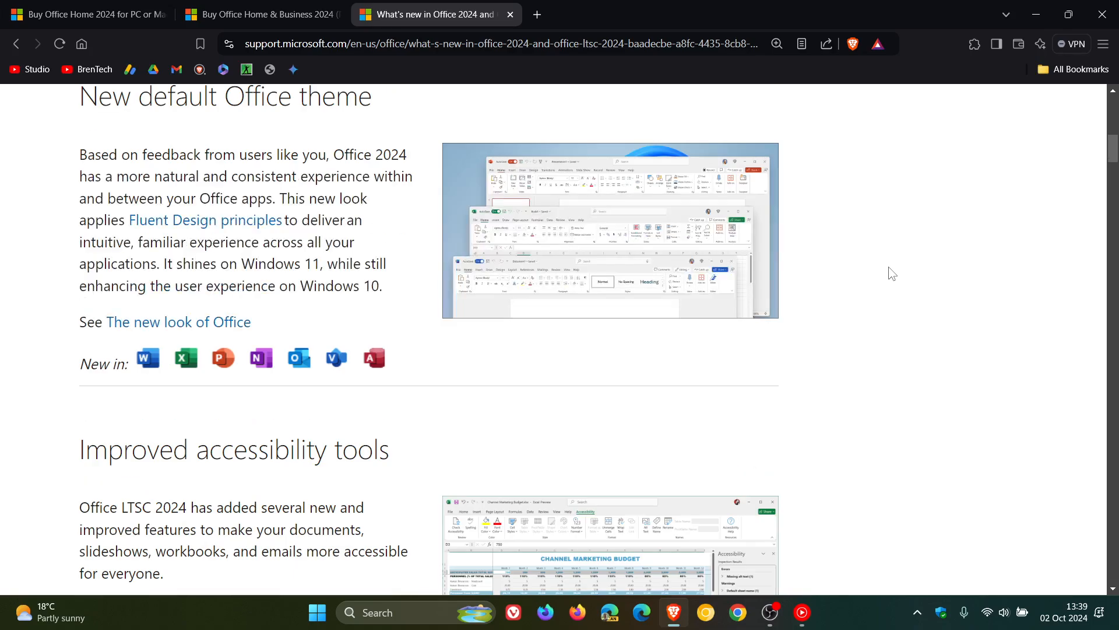
pyautogui.scroll(-3)
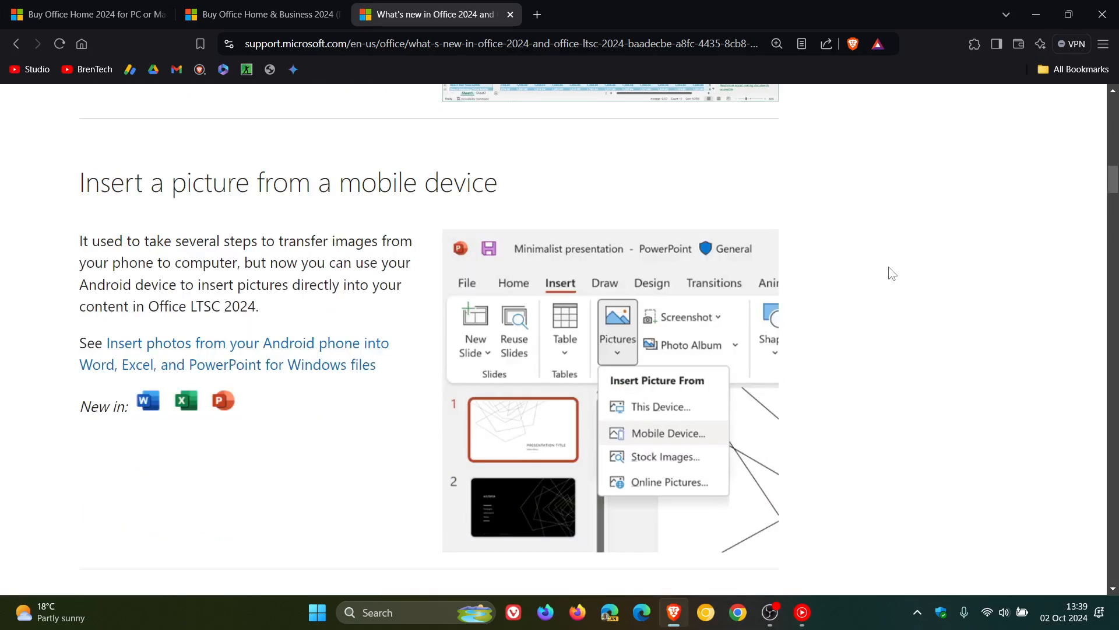
pyautogui.scroll(-3)
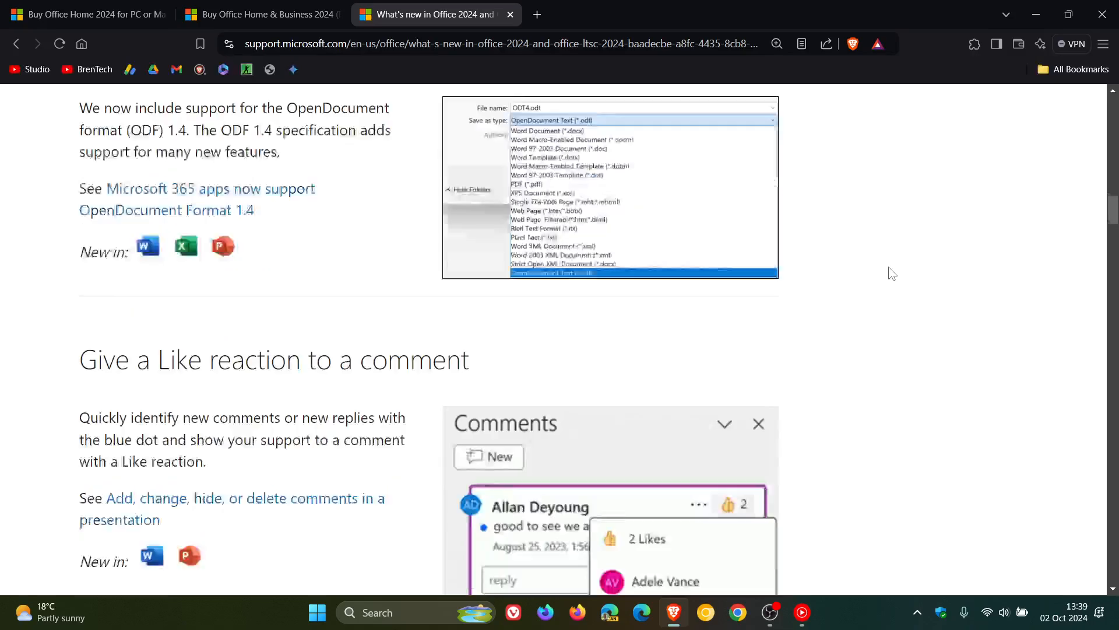
pyautogui.scroll(-3)
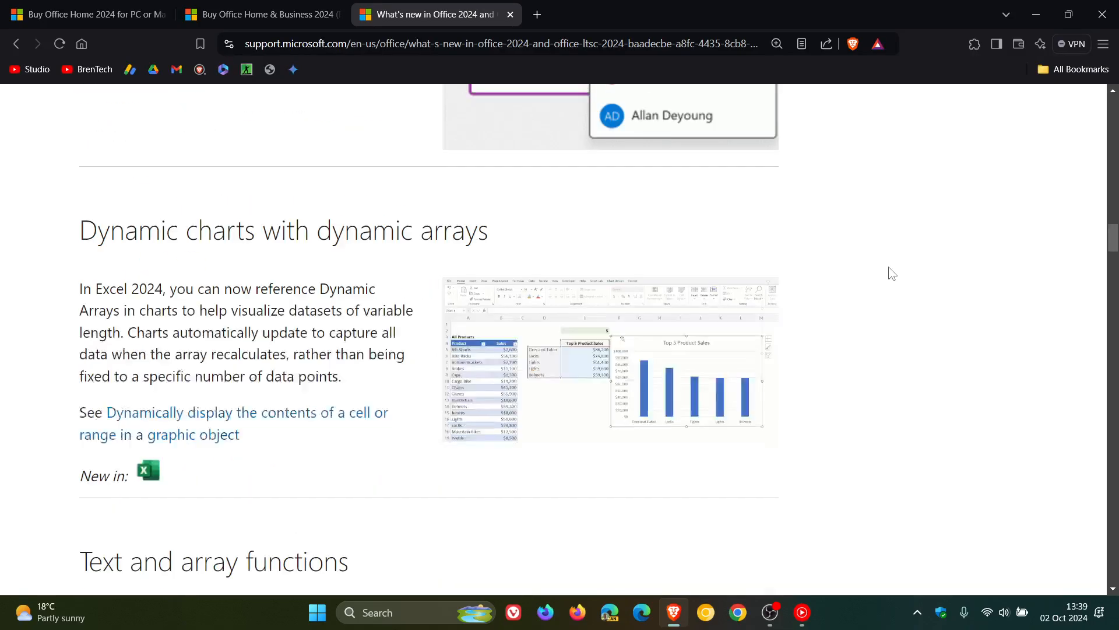